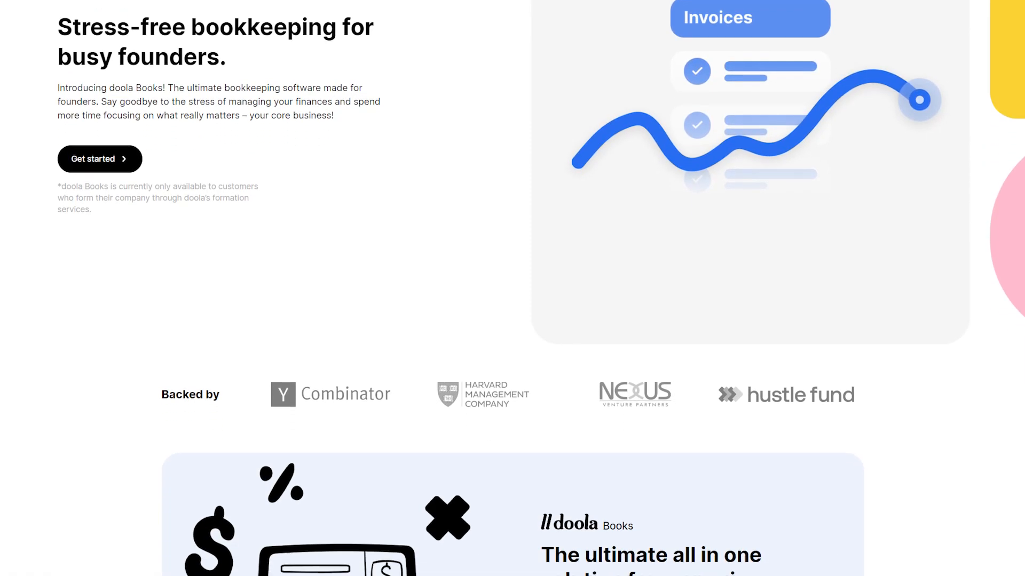
Step: Browse the invoice list and related pages before reaching the aging report
{"action": "scroll", "scroll_direction": "down", "scroll_amount": 3}
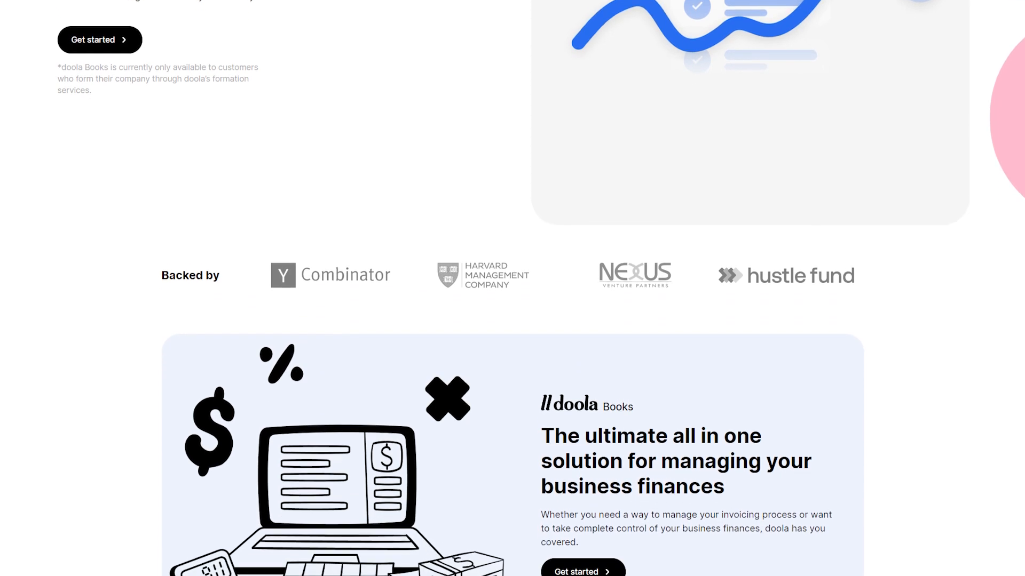
{"action": "scroll", "scroll_direction": "down", "scroll_amount": 3}
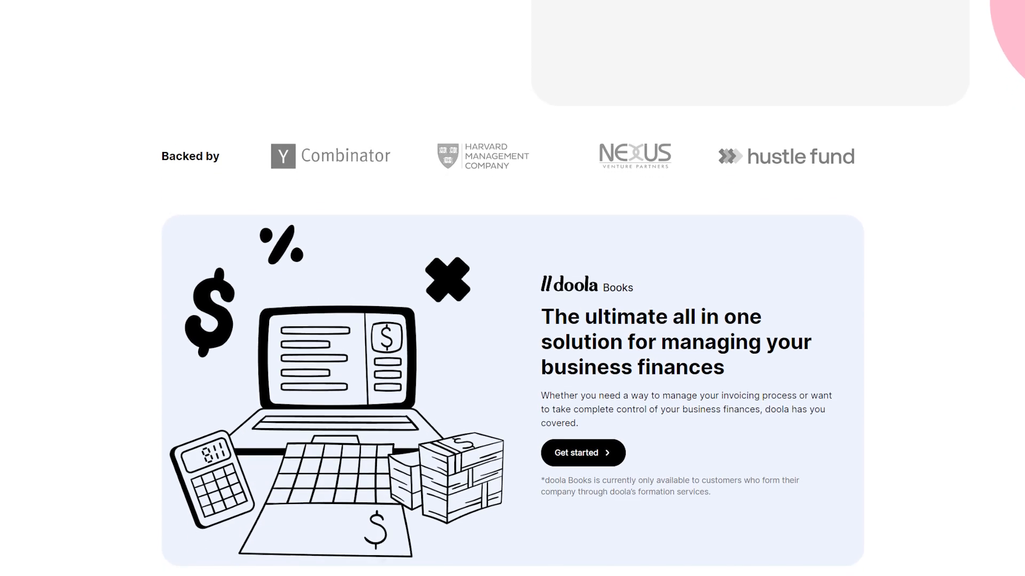
{"action": "left_click", "coordinate": [582, 452]}
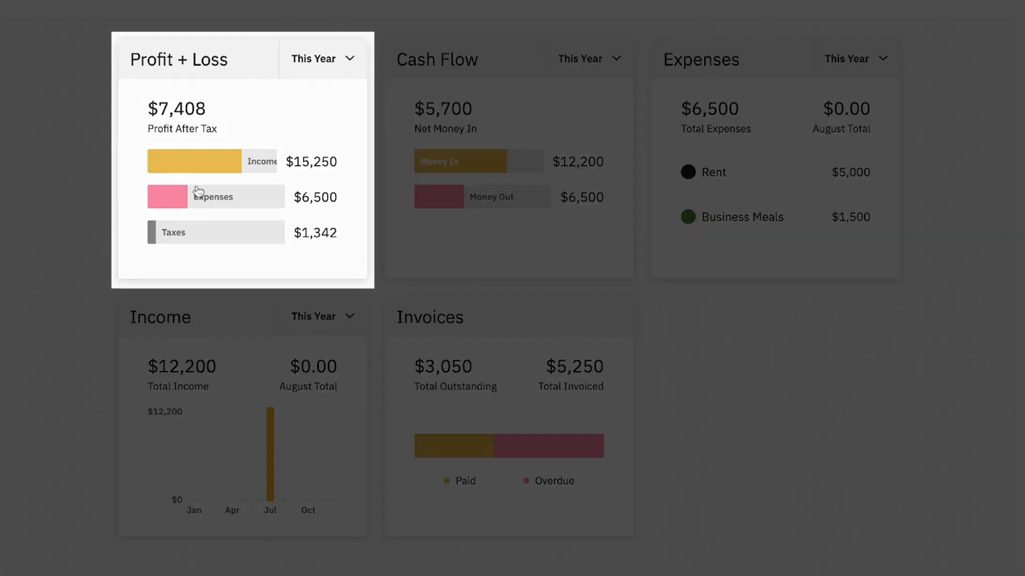
{"action": "mouse_move", "coordinate": [552, 119]}
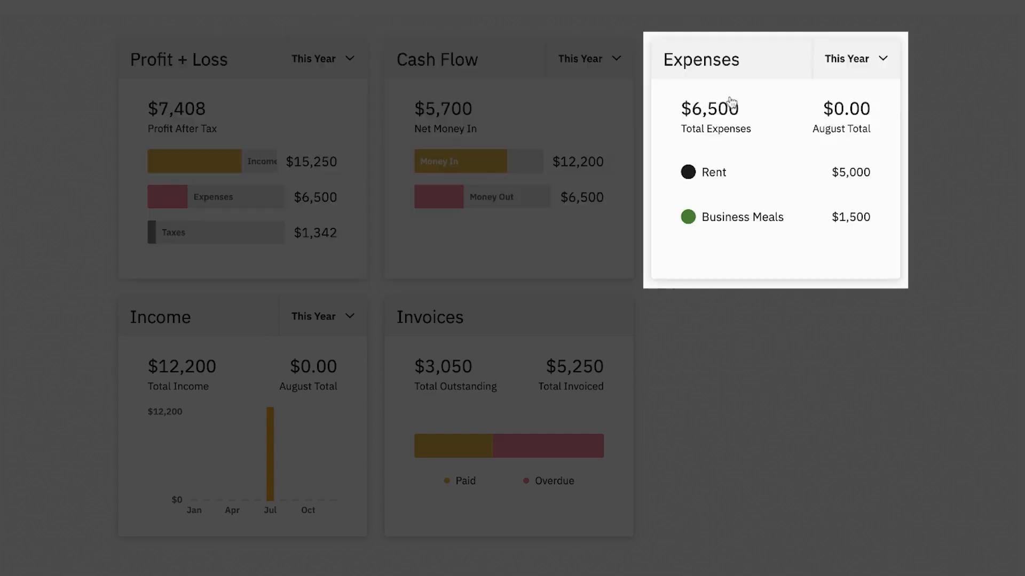
{"action": "mouse_move", "coordinate": [176, 353]}
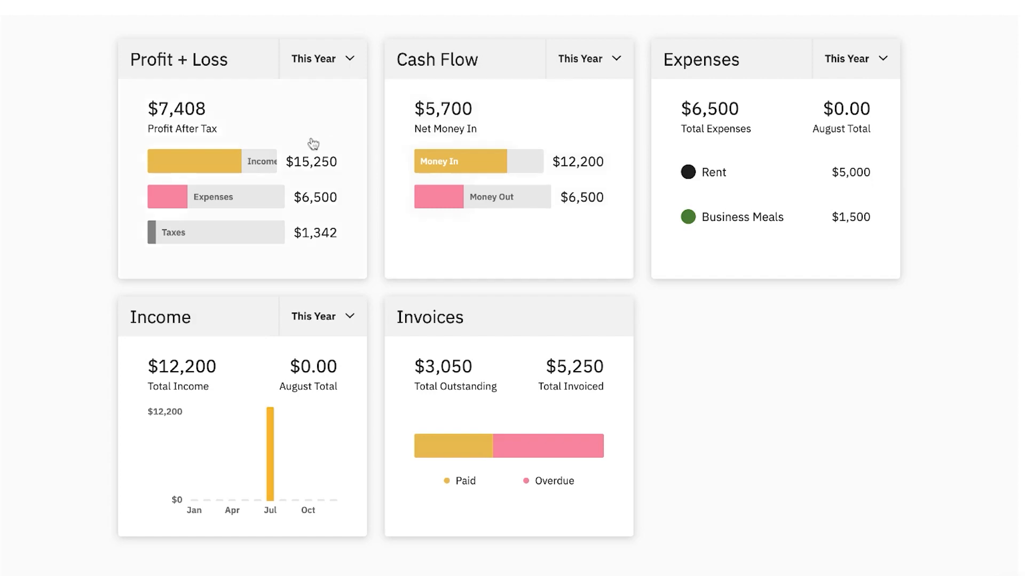
{"action": "left_click", "coordinate": [321, 58]}
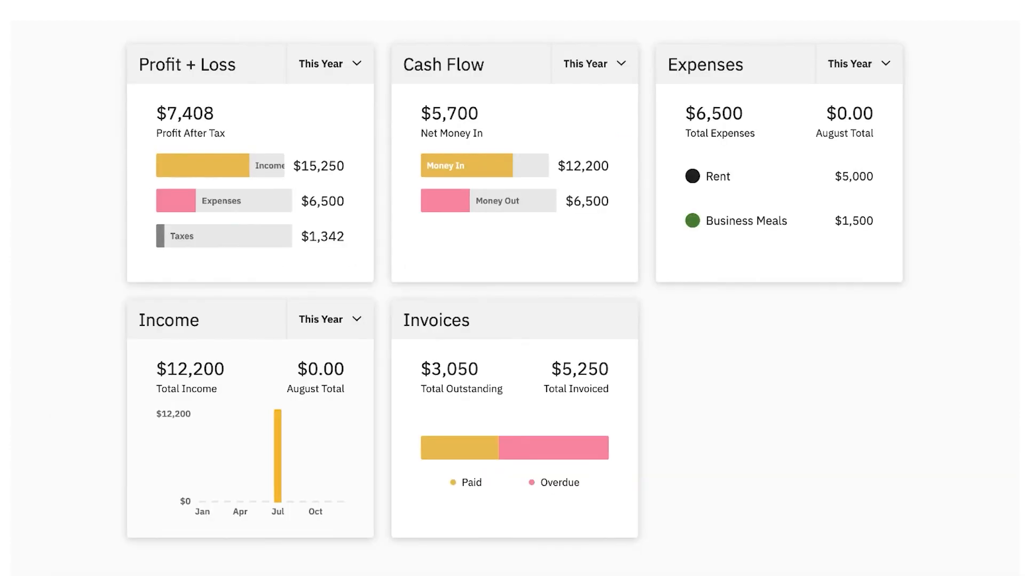
{"action": "left_click", "coordinate": [168, 319]}
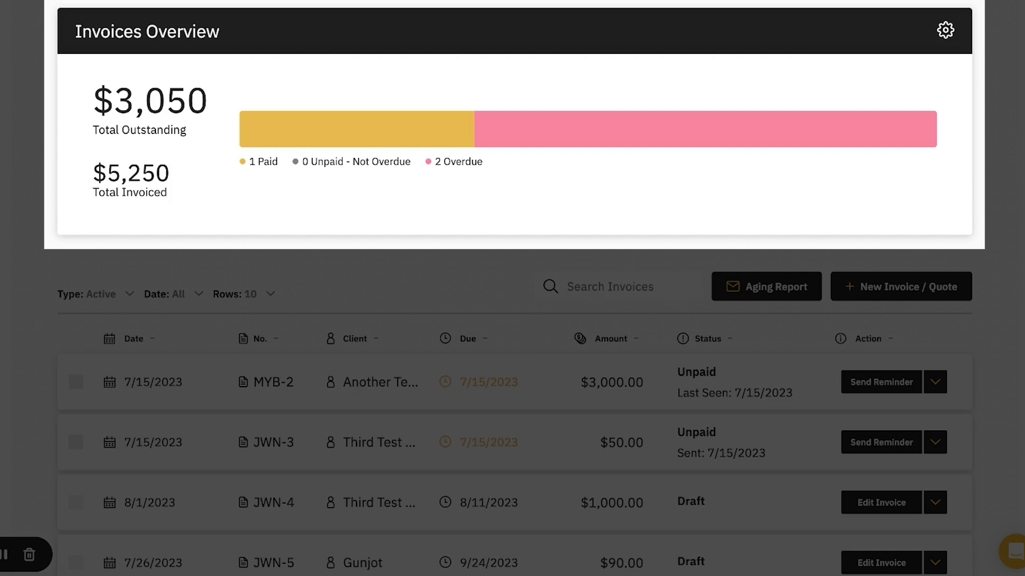
{"action": "scroll", "scroll_direction": "down", "scroll_amount": 3}
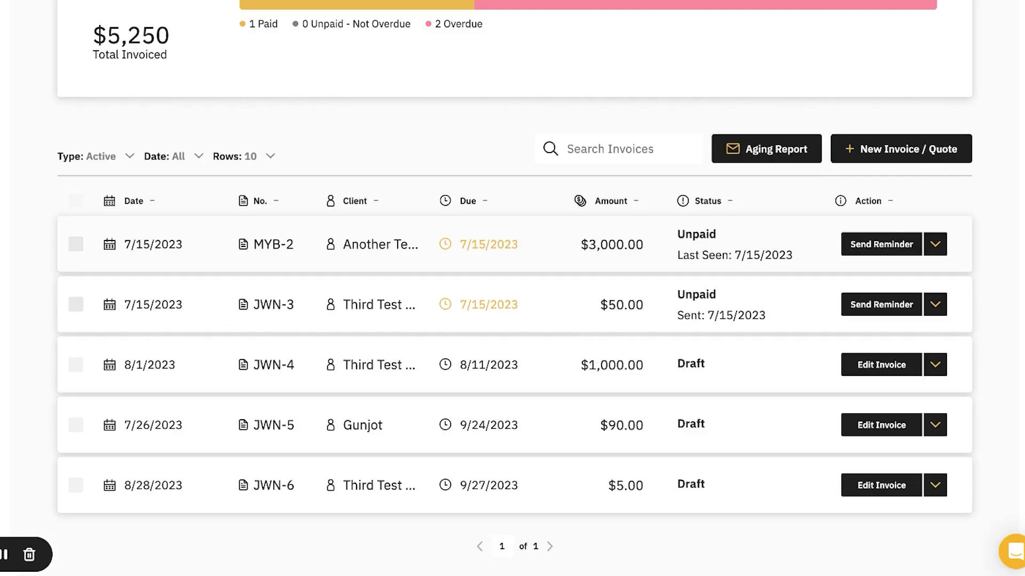
Step: Email the aging report for invoices 0 days overdue and up to its recipient
{"action": "left_click", "coordinate": [766, 149]}
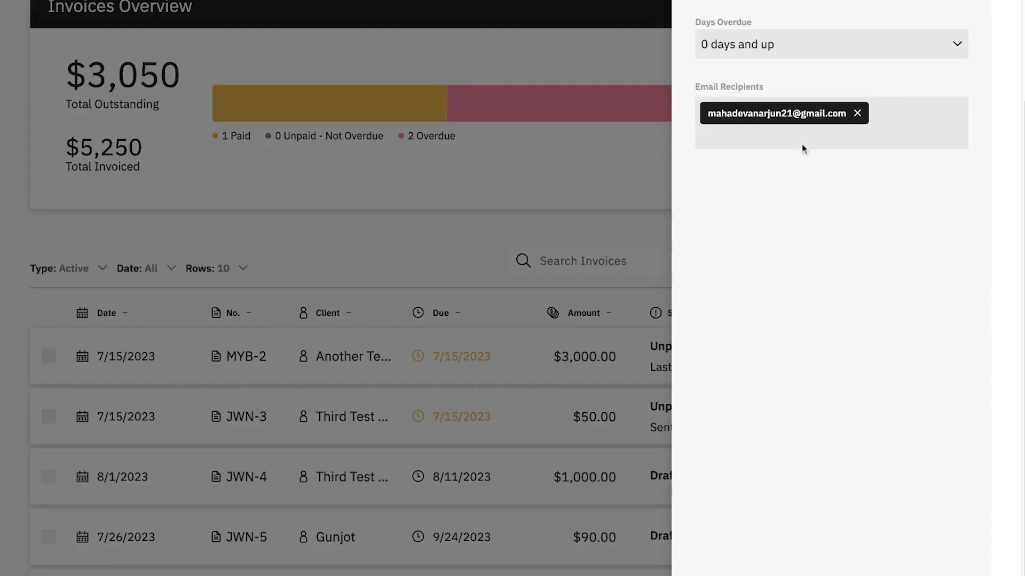
{"action": "left_click", "coordinate": [831, 43]}
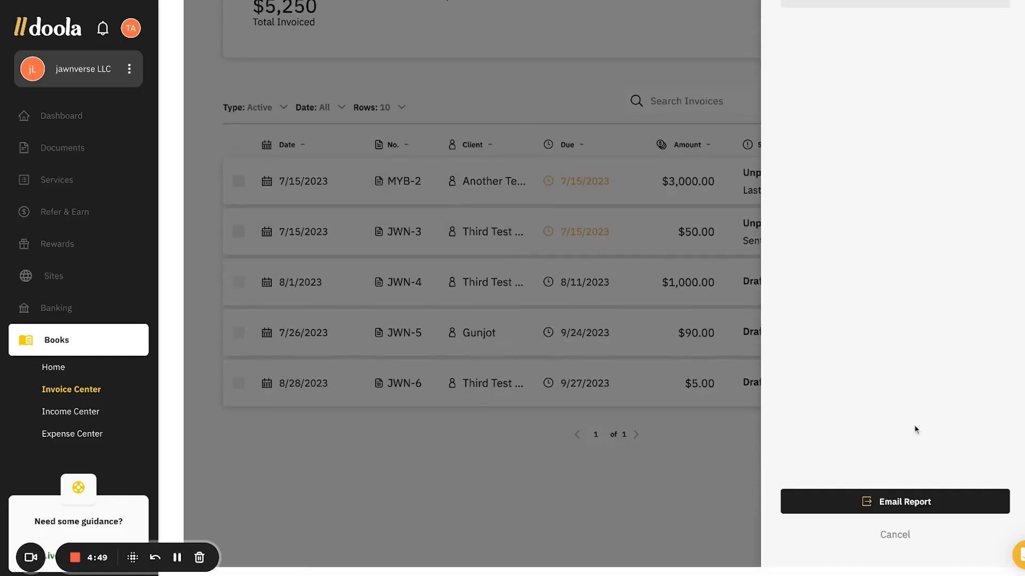
{"action": "left_click", "coordinate": [895, 501]}
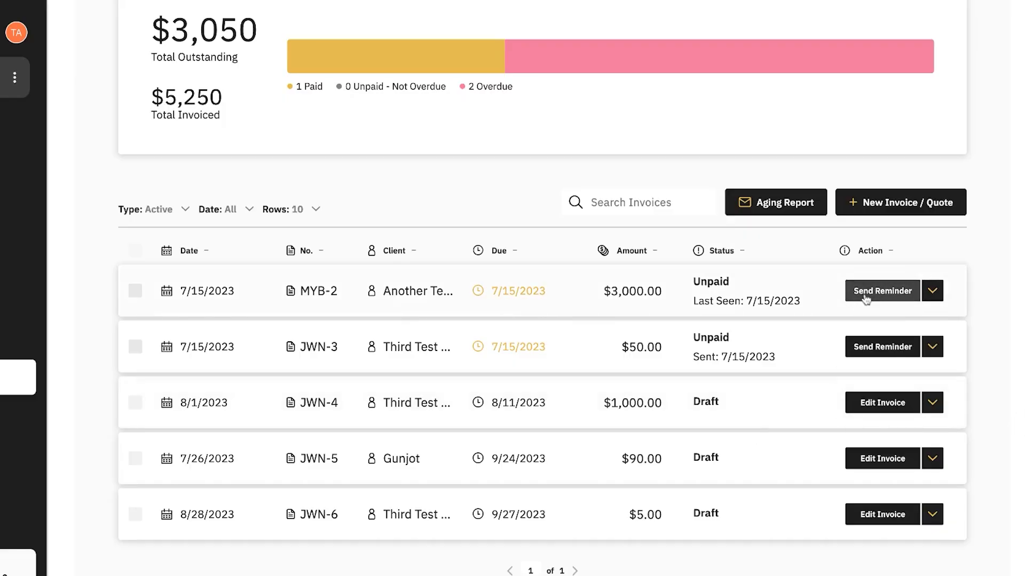
{"action": "mouse_move", "coordinate": [568, 382]}
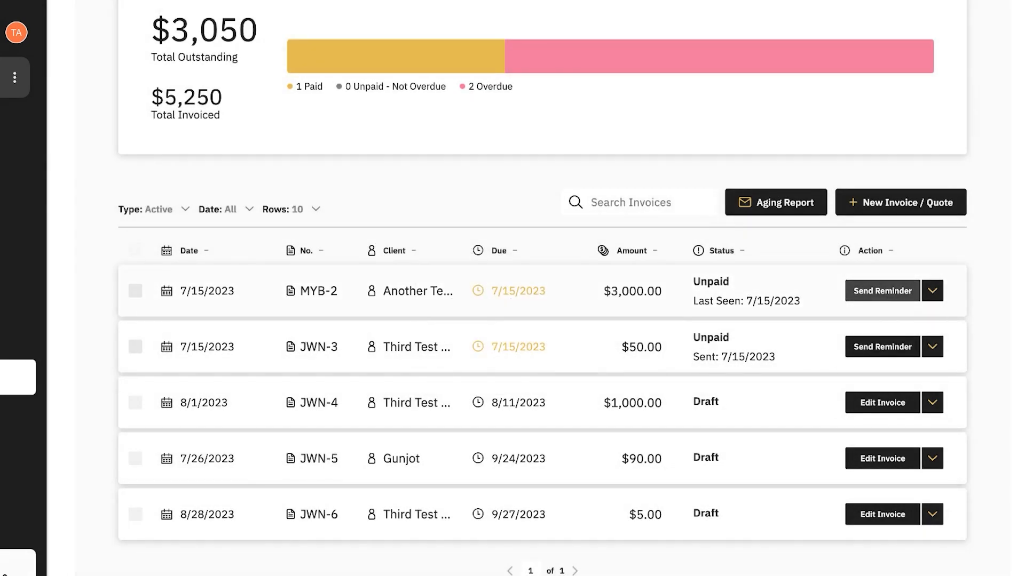
{"action": "left_click", "coordinate": [933, 291]}
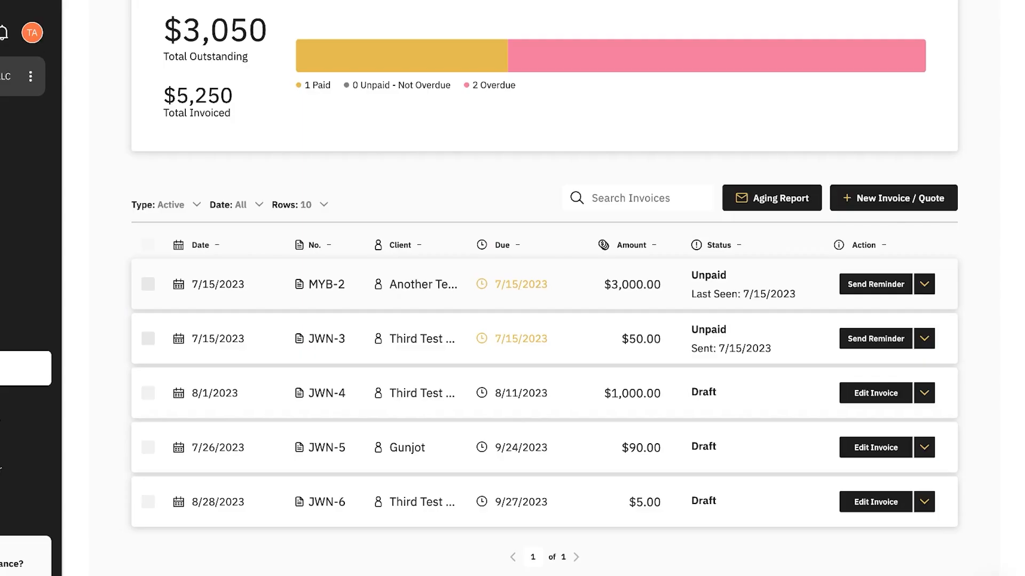
Step: Start a Jawnplanet LLC invoice for client Ben Test Co and add a CC recipient 'arju'
{"action": "left_click", "coordinate": [892, 198]}
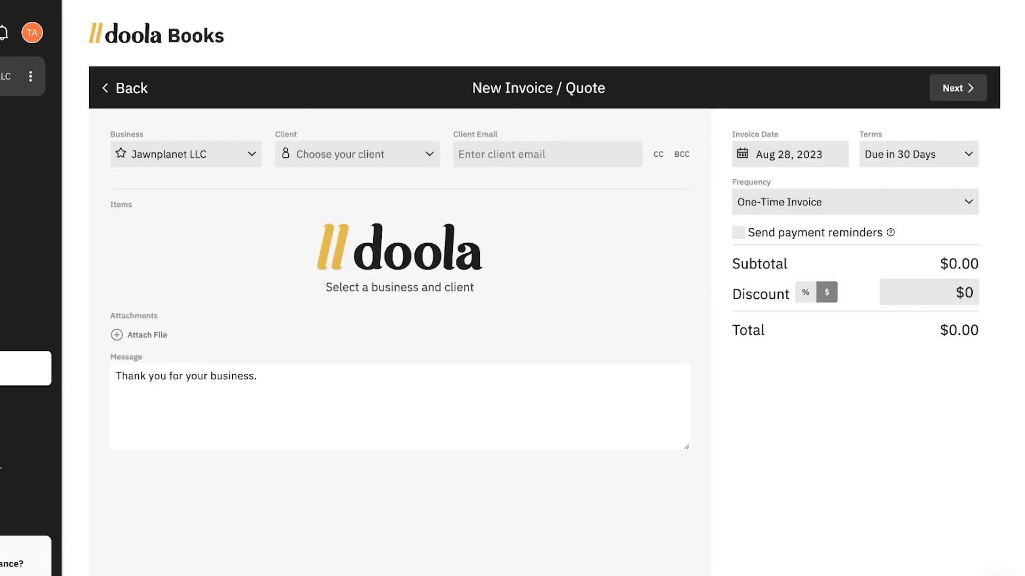
{"action": "left_click", "coordinate": [186, 154]}
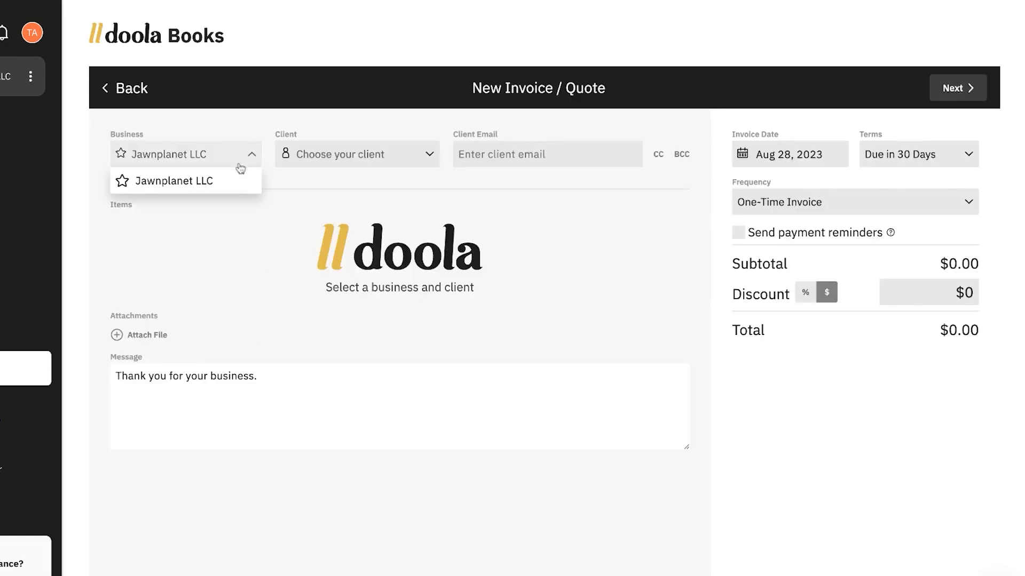
{"action": "left_click", "coordinate": [357, 154]}
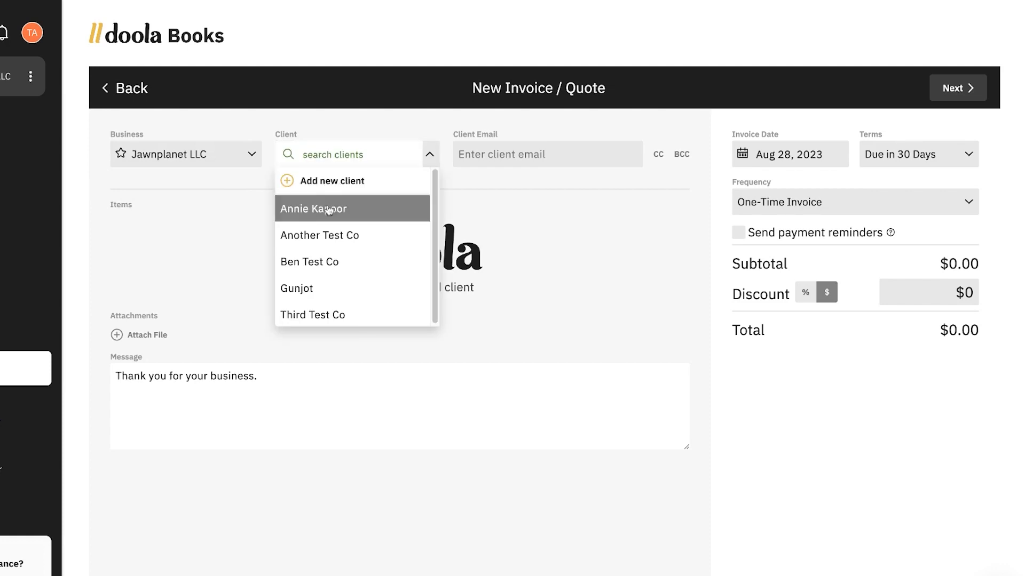
{"action": "left_click", "coordinate": [310, 262]}
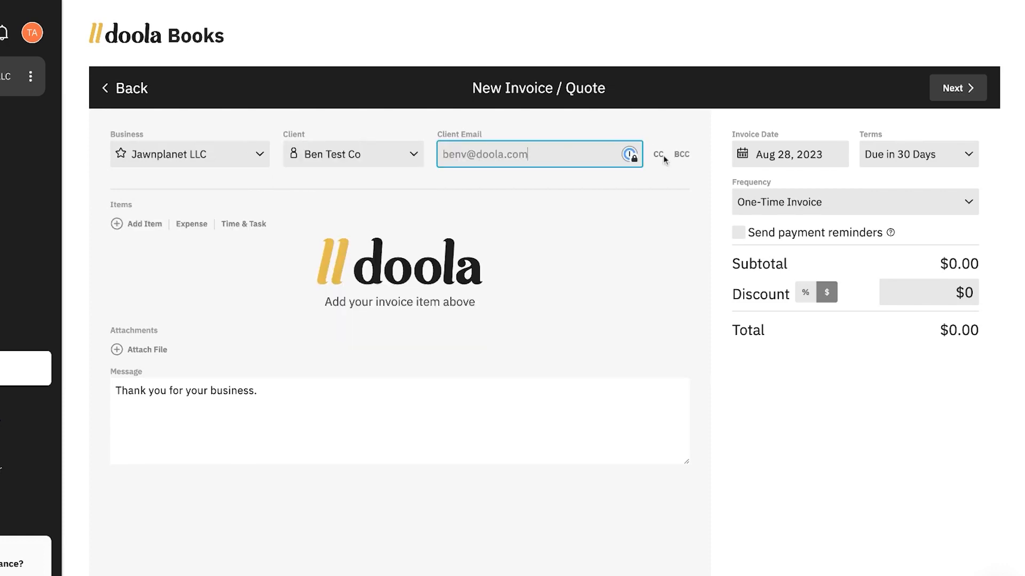
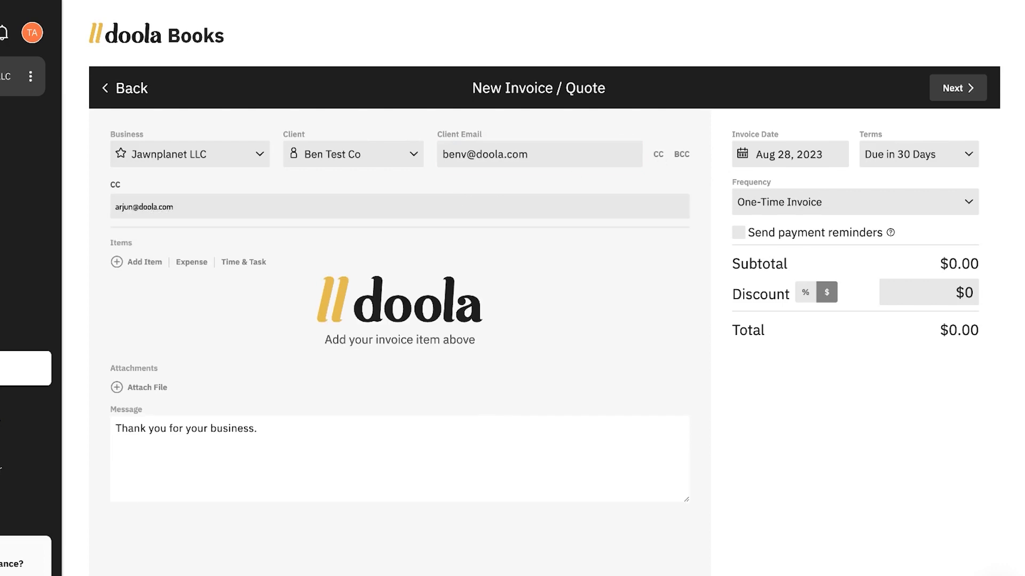
Step: Save a Consulting Fees line of 1 × $5,000.00 with 10% tax, totaling $5,500.00
{"action": "left_click", "coordinate": [144, 263]}
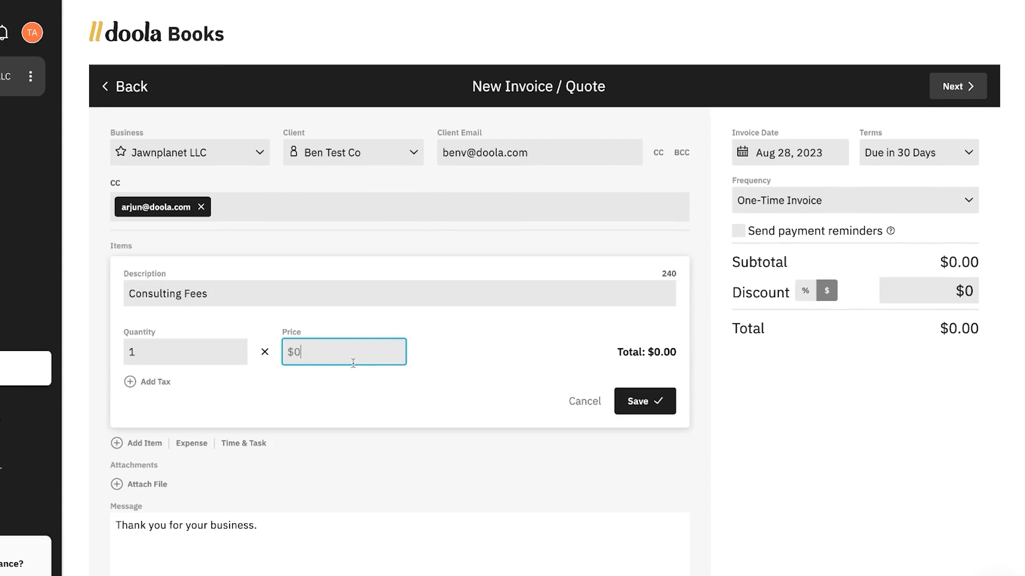
{"action": "type", "text": "590"}
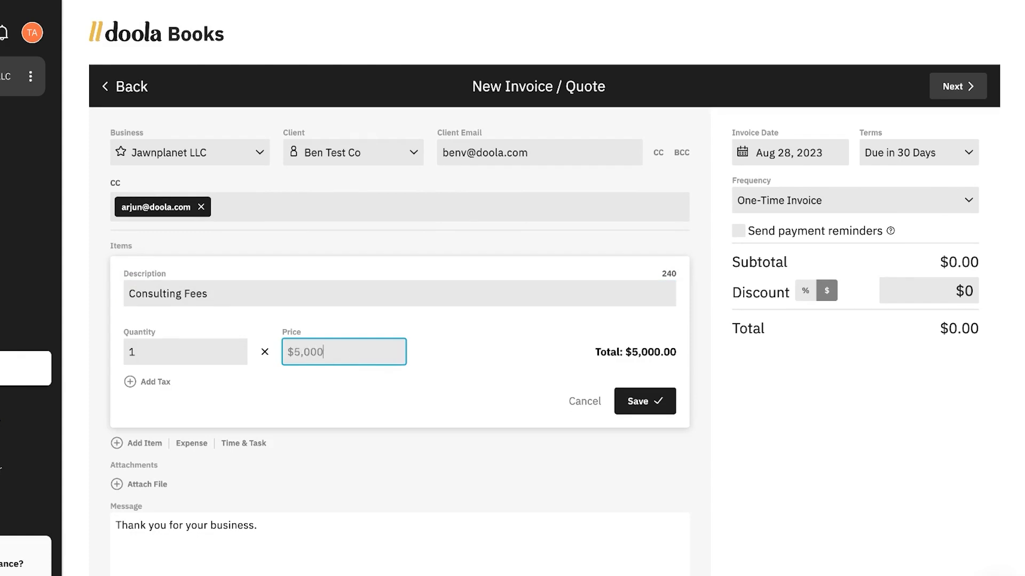
{"action": "left_click", "coordinate": [147, 382]}
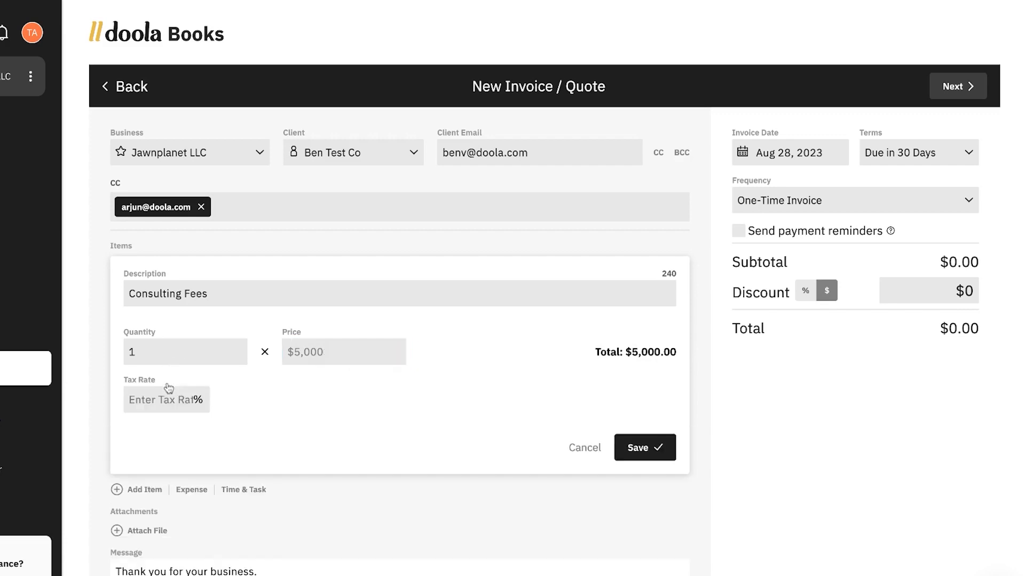
{"action": "left_click", "coordinate": [643, 447]}
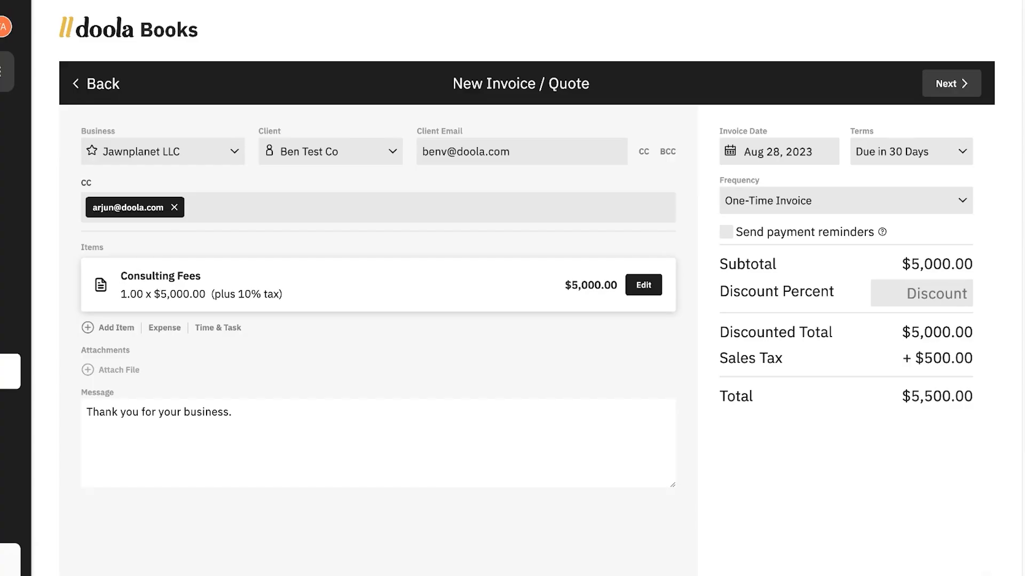
Step: Attach the Certificate of Good Standing Delaware PDF and add the message 'Here is my invoice for $5K in consulting fees.'
{"action": "left_click", "coordinate": [119, 370]}
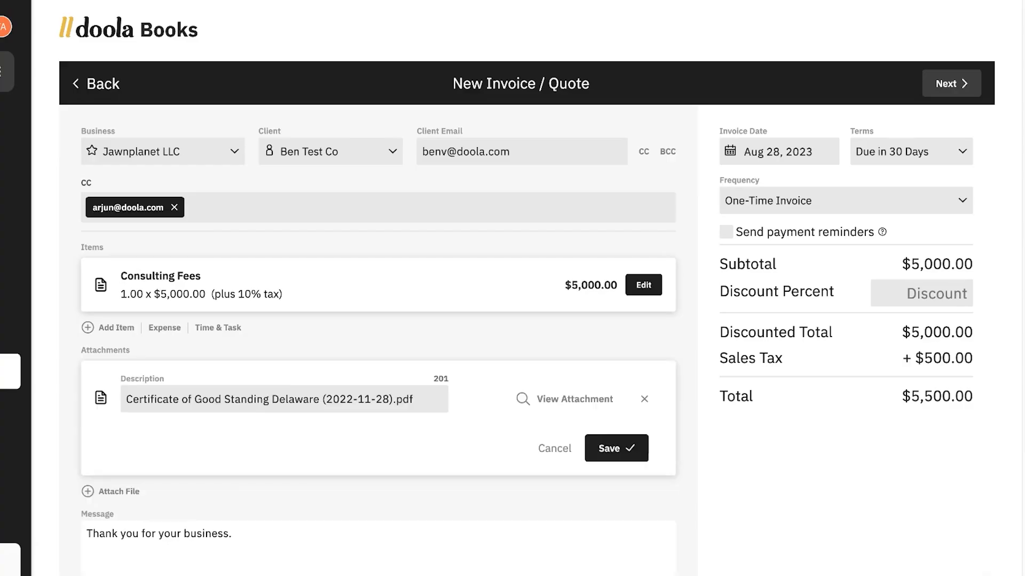
{"action": "left_click", "coordinate": [615, 448]}
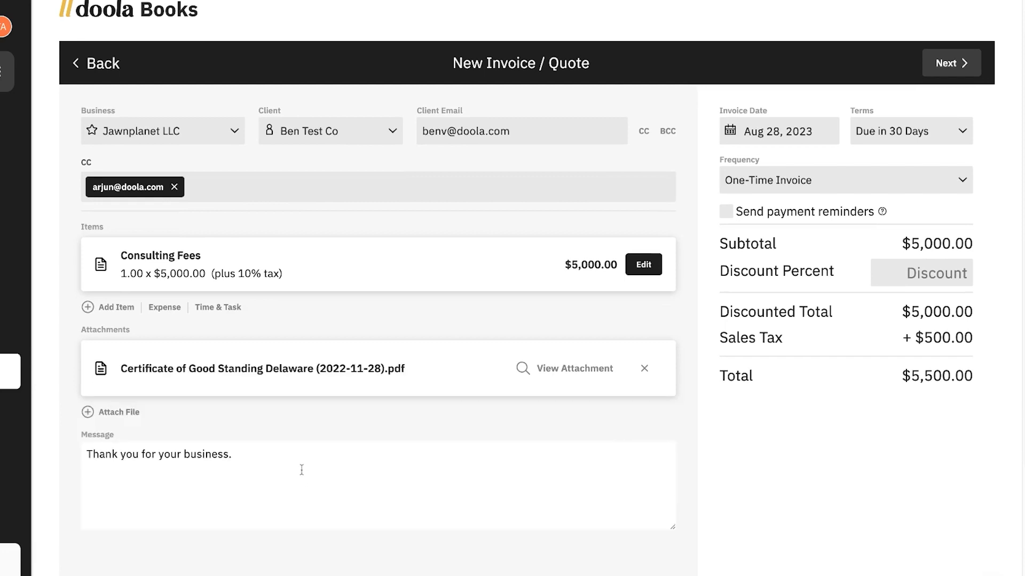
{"action": "type", "text": "Here is my invoice for $5K in consulting fees."}
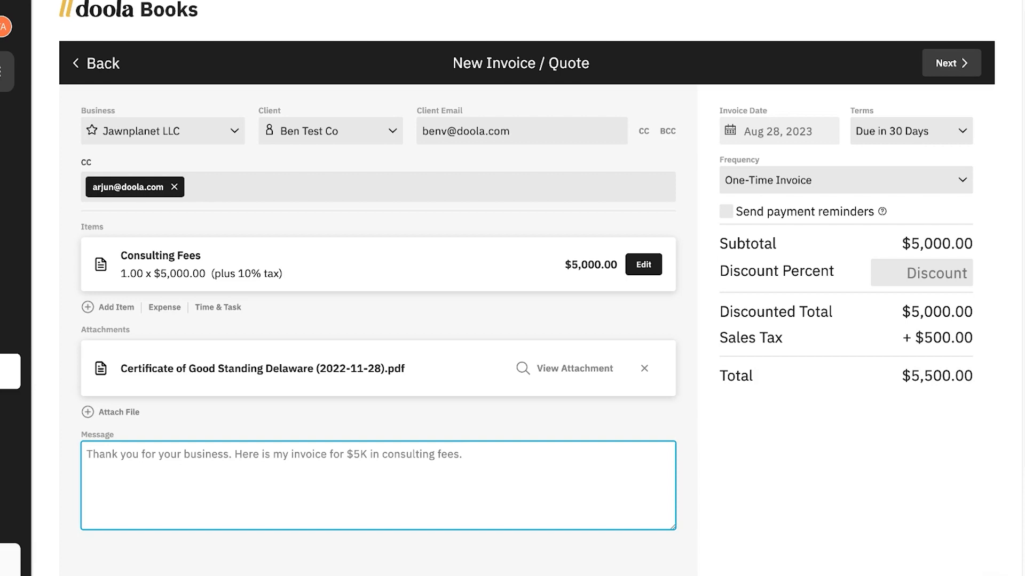
Step: Set invoice terms to Due Now and frequency to Weekly Recurring Invoice
{"action": "left_click", "coordinate": [911, 130]}
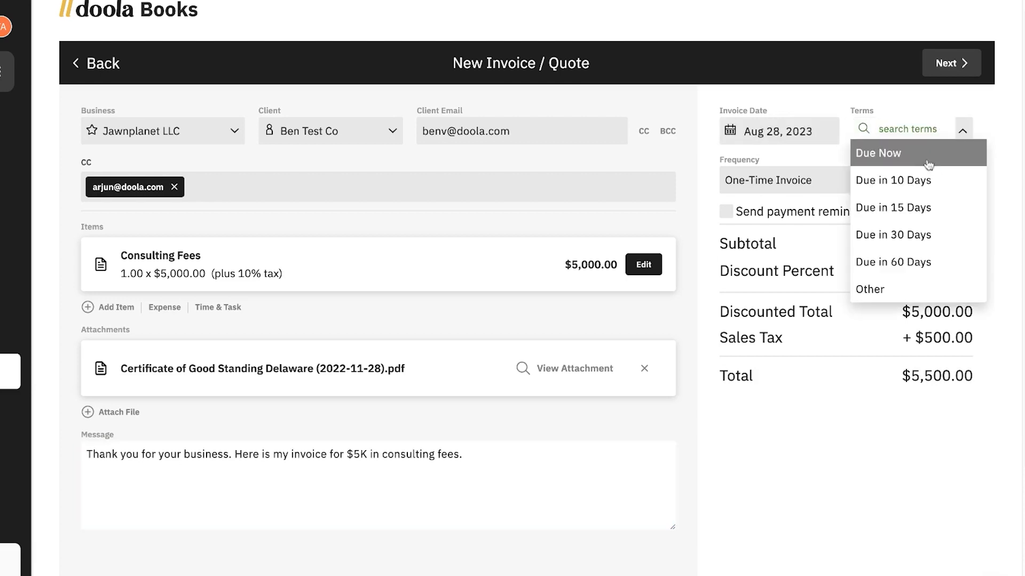
{"action": "left_click", "coordinate": [880, 153]}
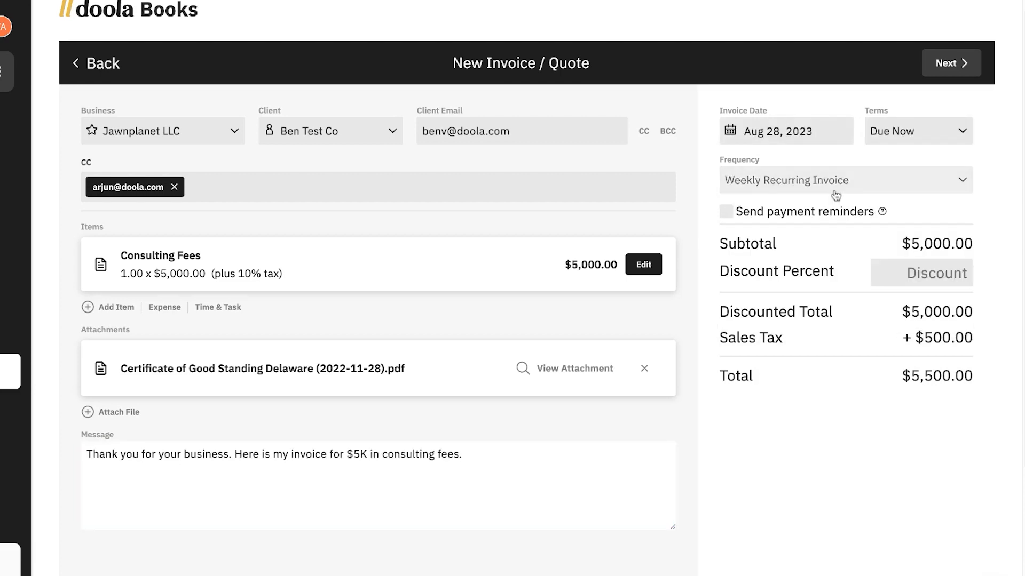
{"action": "left_click", "coordinate": [843, 180]}
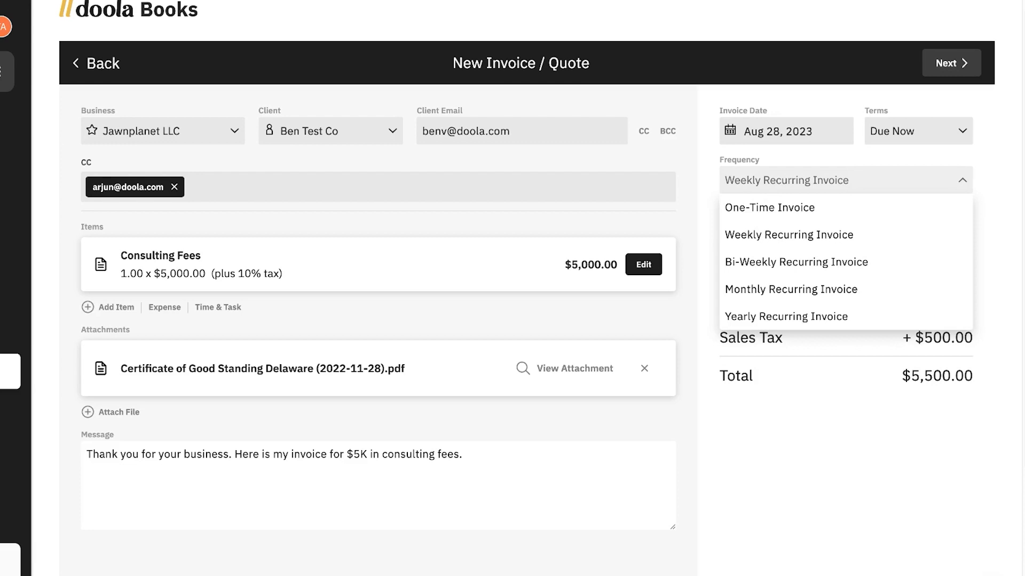
{"action": "left_click", "coordinate": [788, 235]}
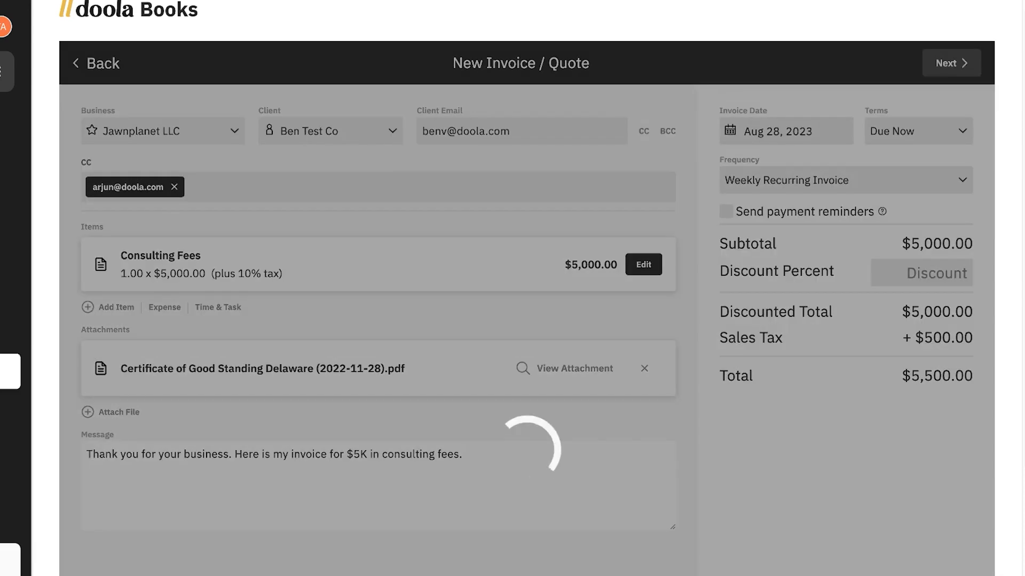
Step: Review the invoice preview, then reach the Income Overview showing $12,200 money in
{"action": "left_click", "coordinate": [948, 63]}
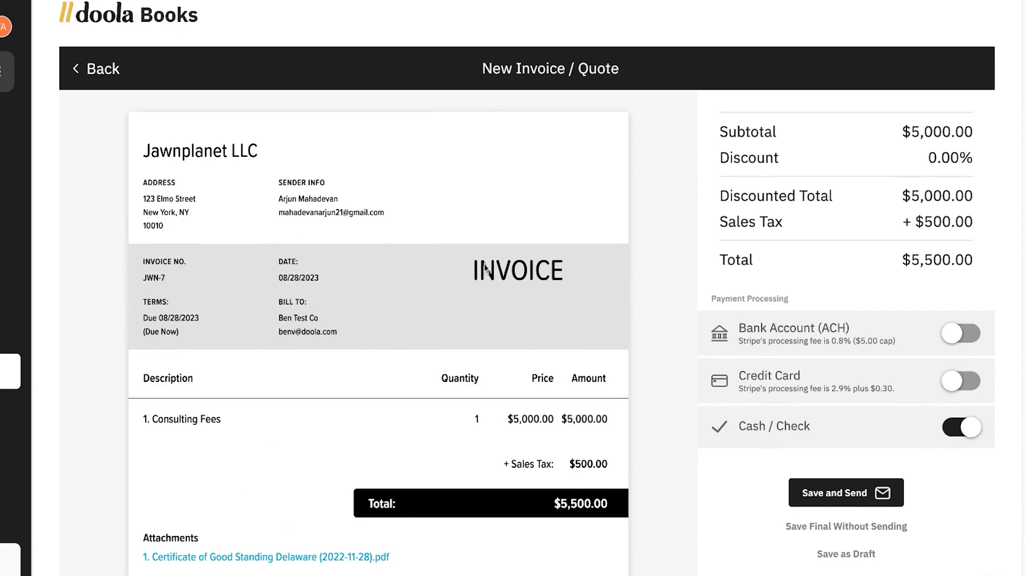
{"action": "scroll", "scroll_direction": "down", "scroll_amount": 3}
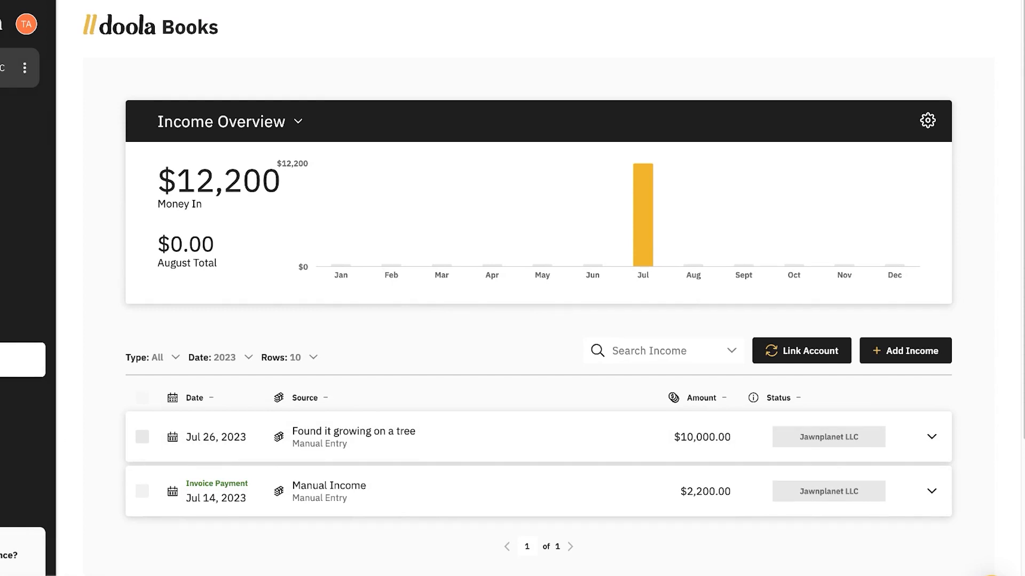
Step: Start linking a bank account, bringing up the Plaid connection dialog
{"action": "left_click", "coordinate": [801, 350]}
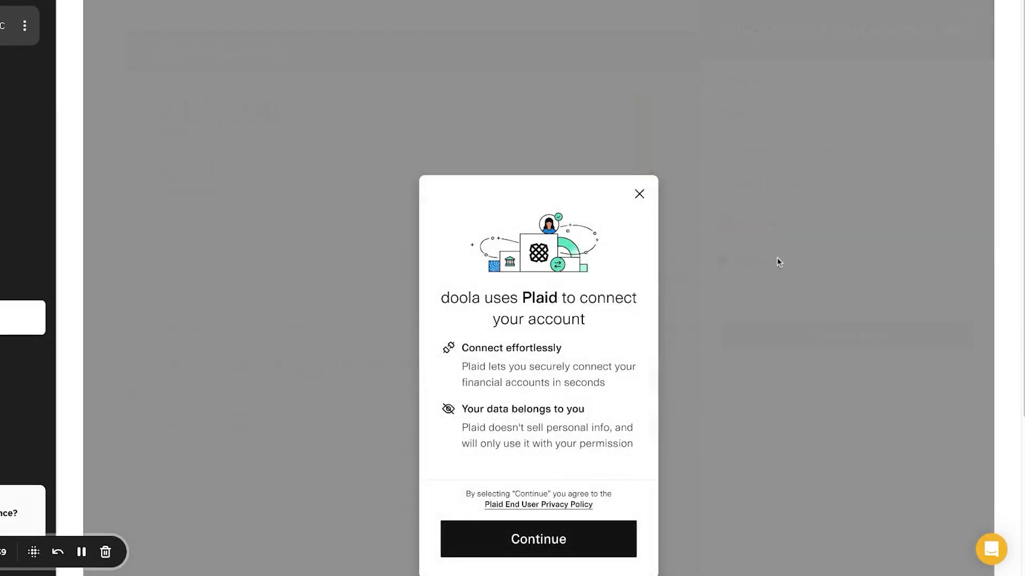
Step: Continue to the account selection panel, then close it to return to the Income Overview
{"action": "left_click", "coordinate": [538, 539]}
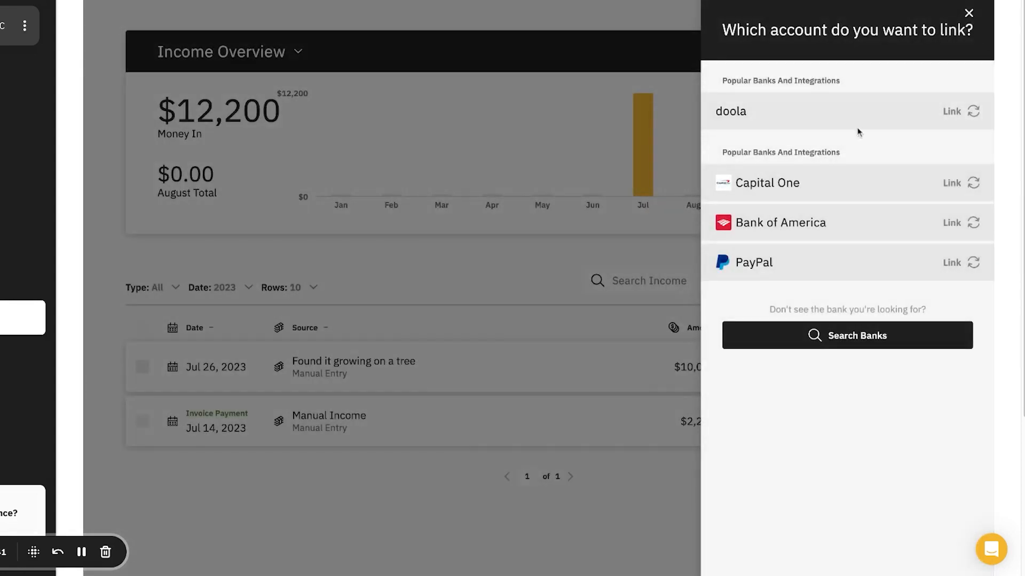
{"action": "left_click", "coordinate": [968, 13]}
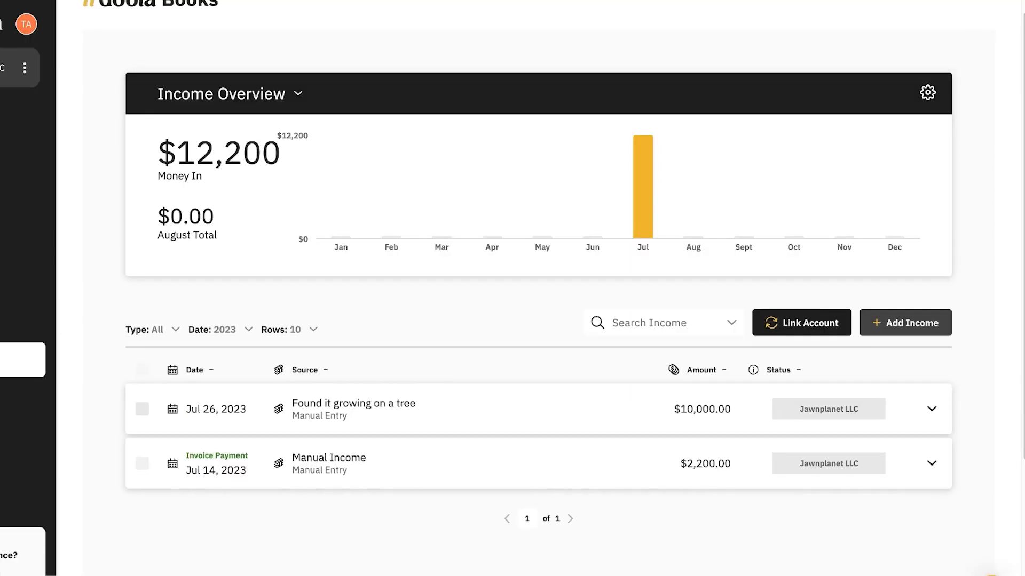
Step: Show the manual income form, then go to the Expenses Overview with $6,500 money out
{"action": "left_click", "coordinate": [904, 322]}
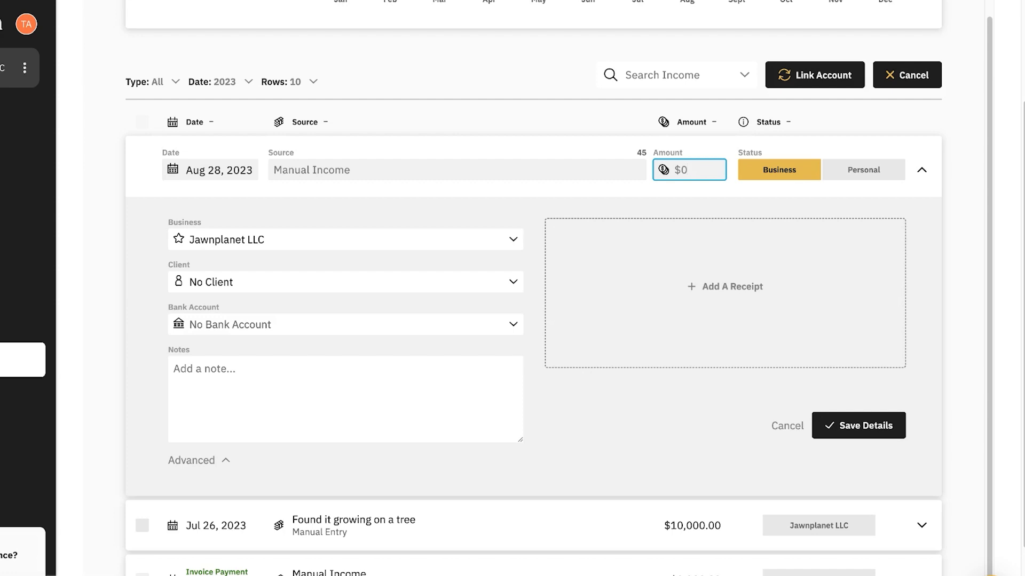
{"action": "left_click", "coordinate": [858, 425]}
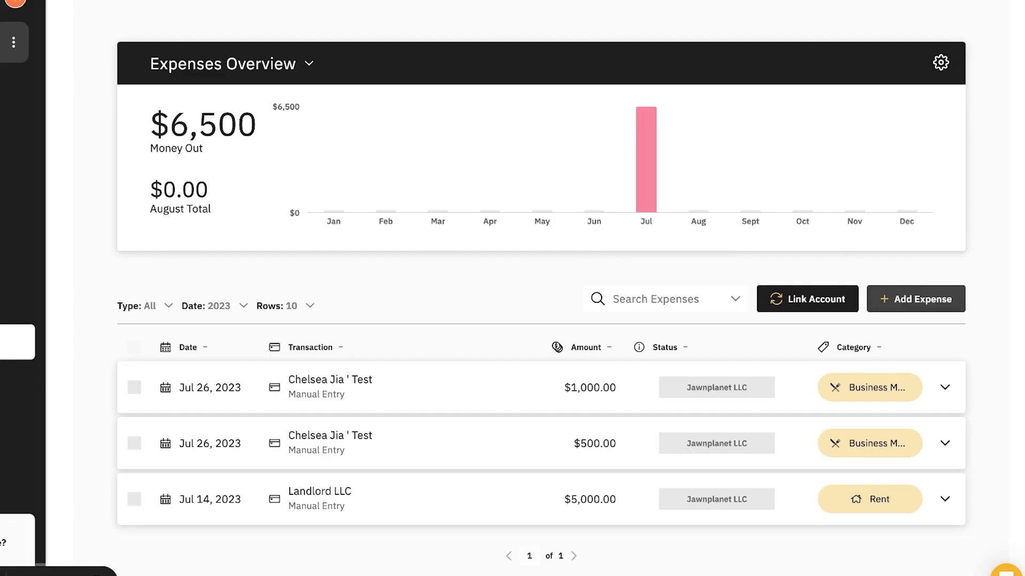
Step: Draft an expense for Ben Test Co on doola Banking noted 'Additional one time expense' and expand Advanced
{"action": "left_click", "coordinate": [914, 299]}
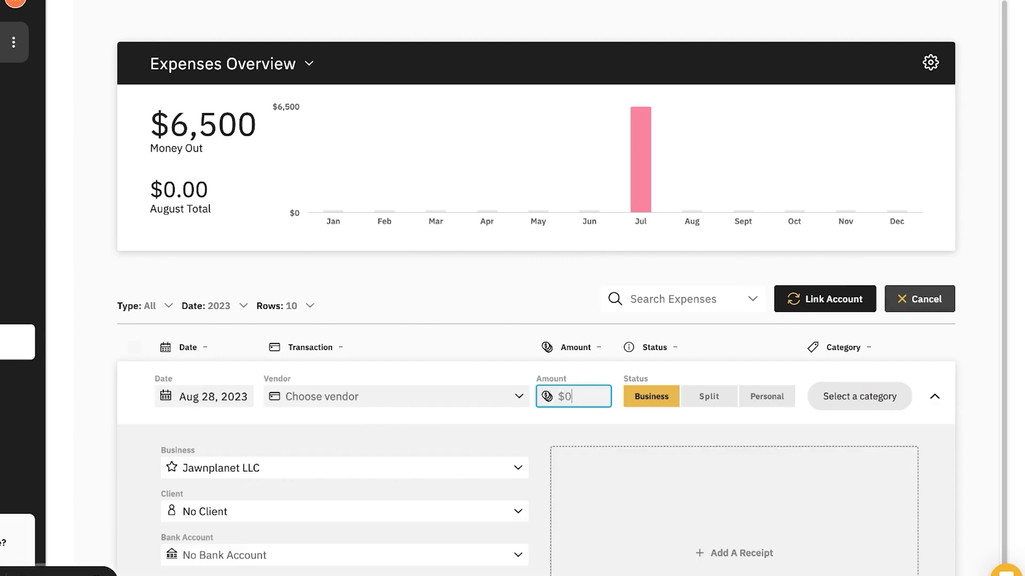
{"action": "scroll", "scroll_direction": "down", "scroll_amount": 3}
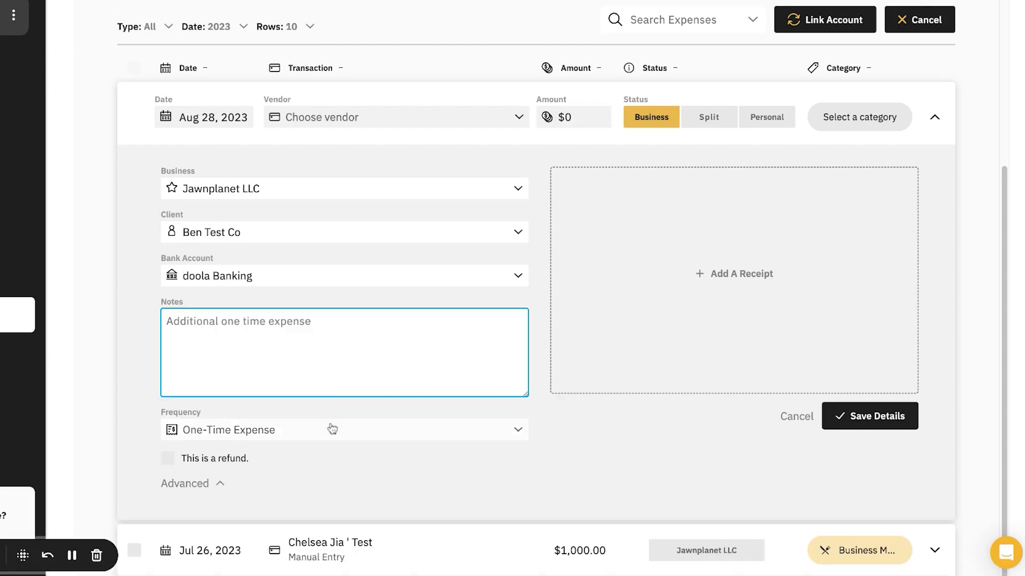
{"action": "left_click", "coordinate": [344, 429]}
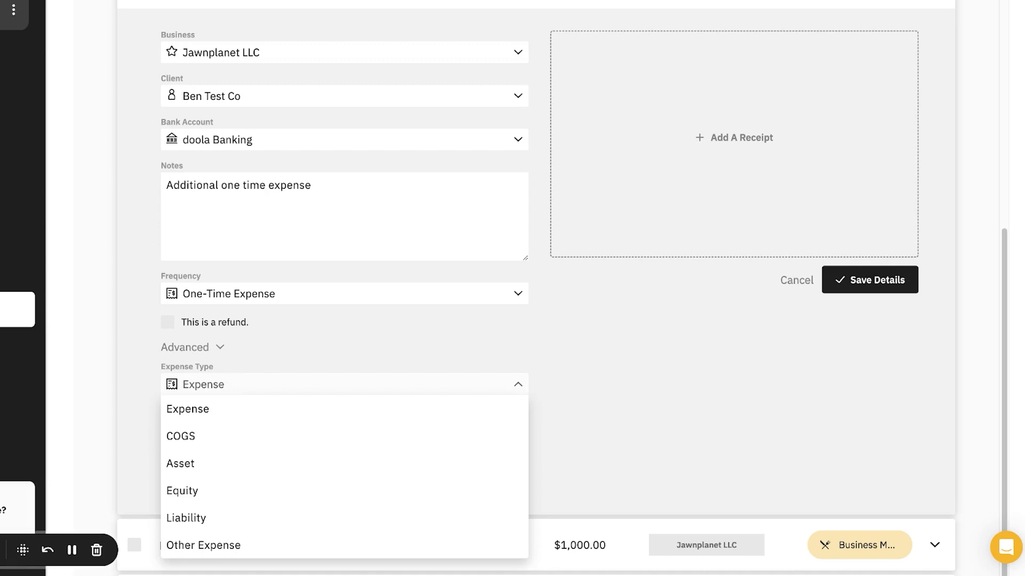
Step: Classify the expense as an Asset in Furniture and Equipment, mapping it to account #15310
{"action": "left_click", "coordinate": [180, 463]}
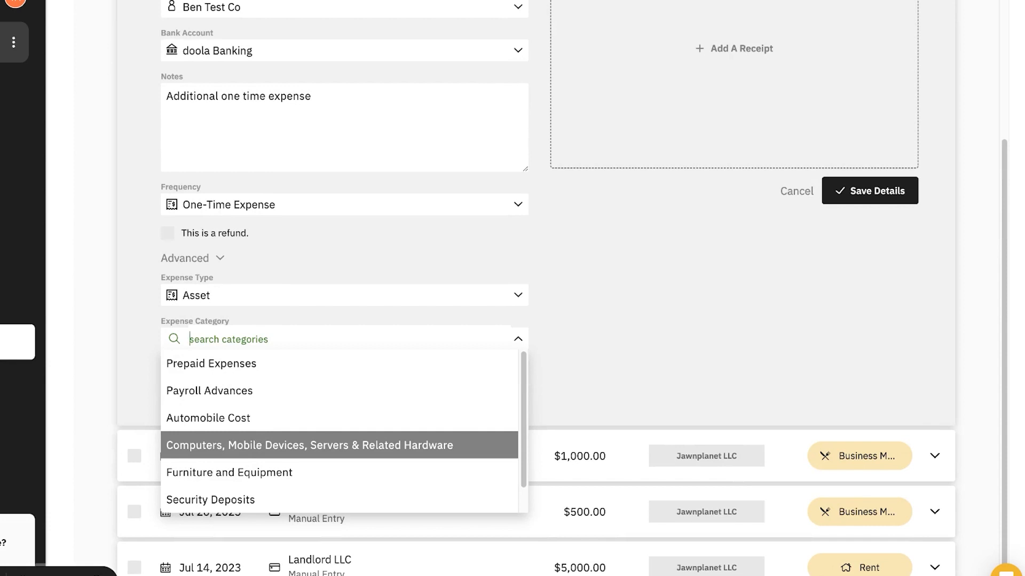
{"action": "left_click", "coordinate": [228, 473]}
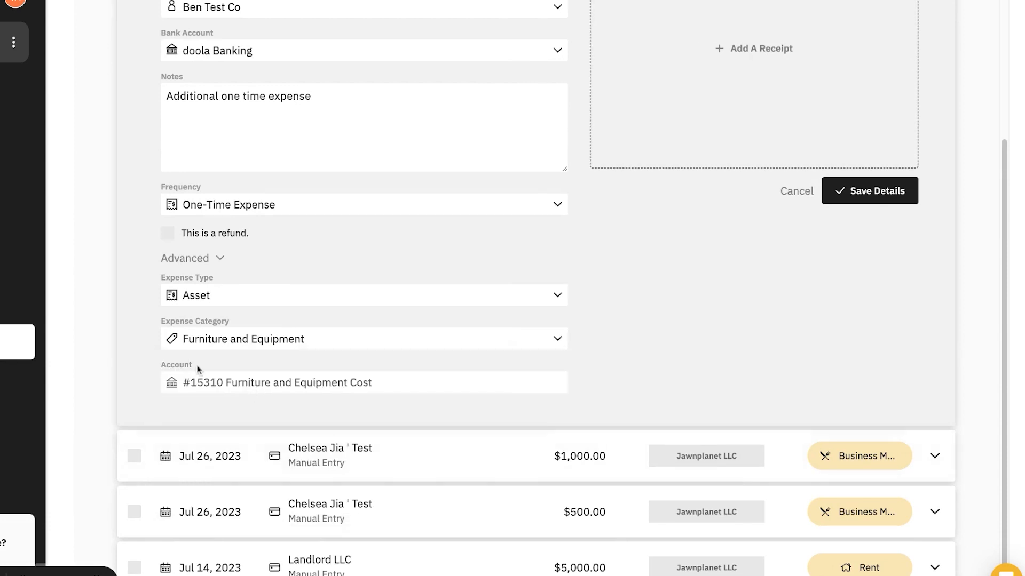